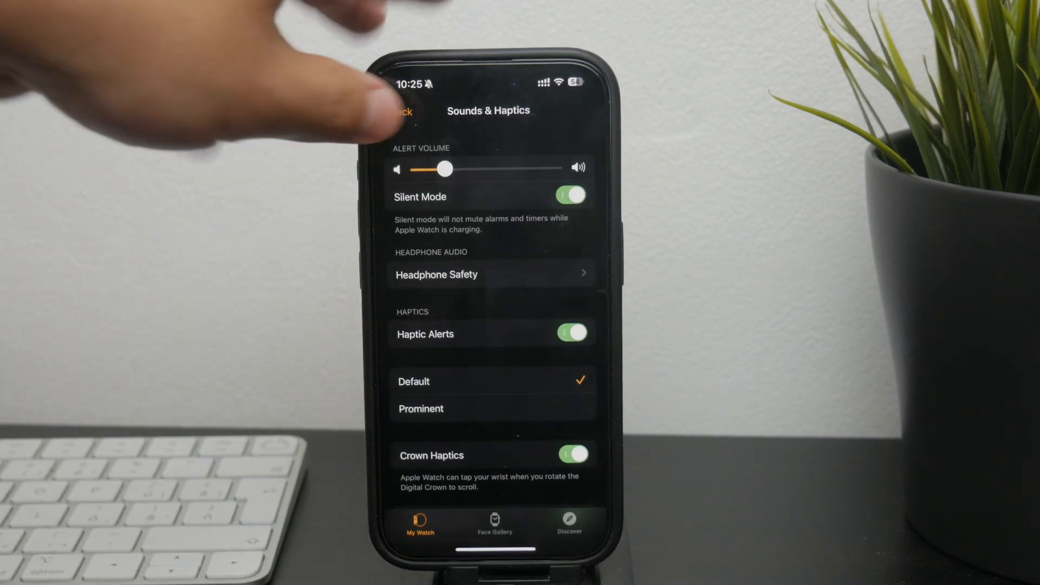
Step: Go back from Sounds & Haptics and scroll My Watch down to the Messages app entry
{"action": "left_click", "coordinate": [402, 111]}
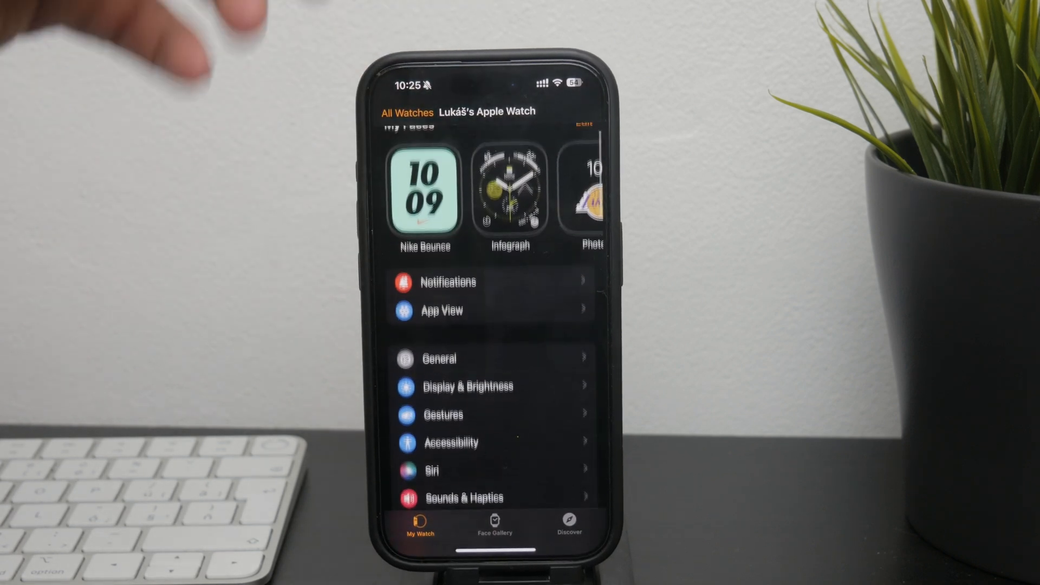
{"action": "scroll", "scroll_direction": "down", "scroll_amount": 3}
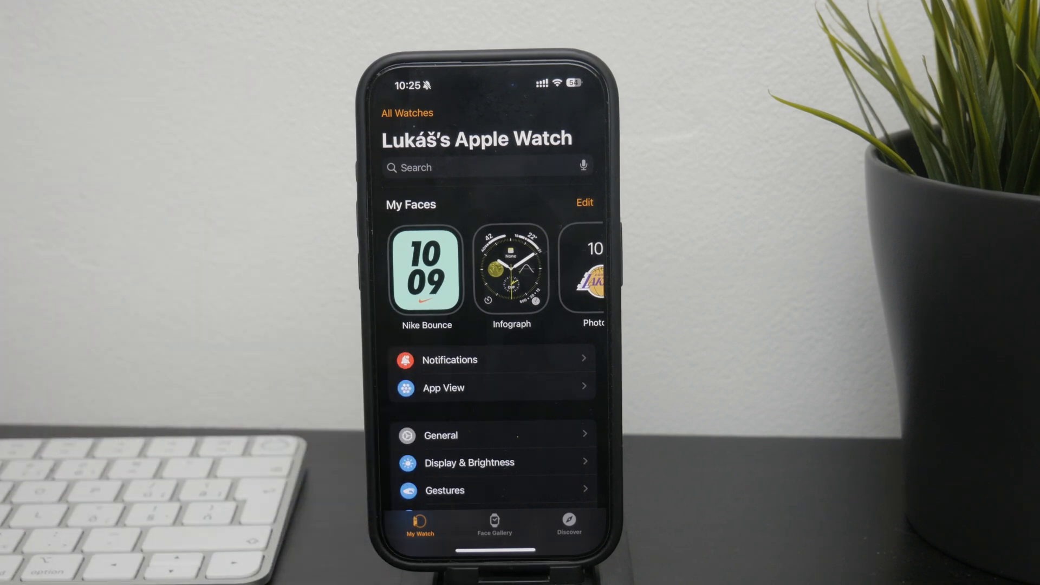
{"action": "scroll", "scroll_direction": "down", "scroll_amount": 3}
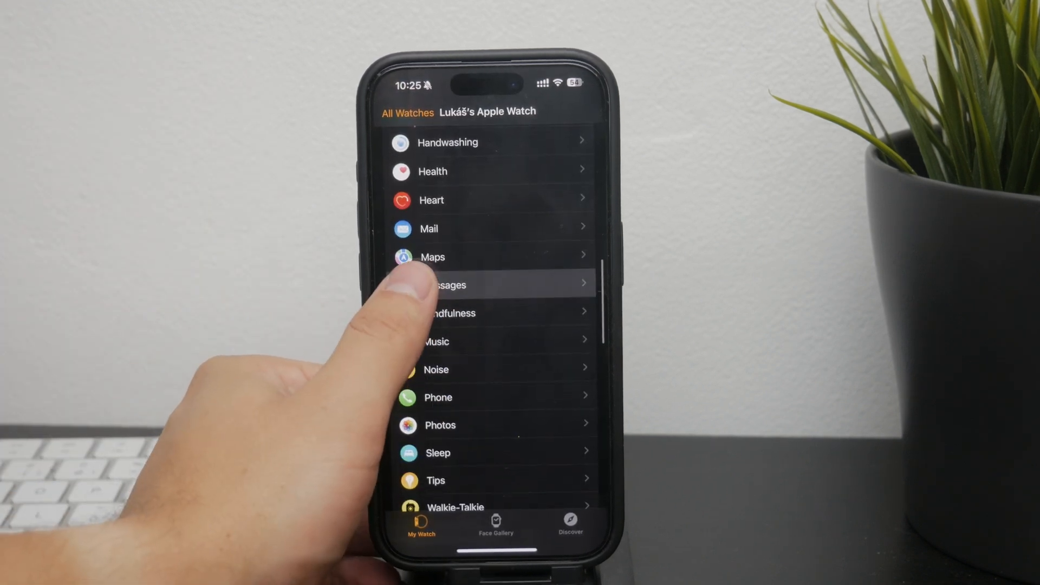
Step: Set watch Messages notifications to Custom, keeping notifications, sound and haptics on
{"action": "left_click", "coordinate": [475, 284]}
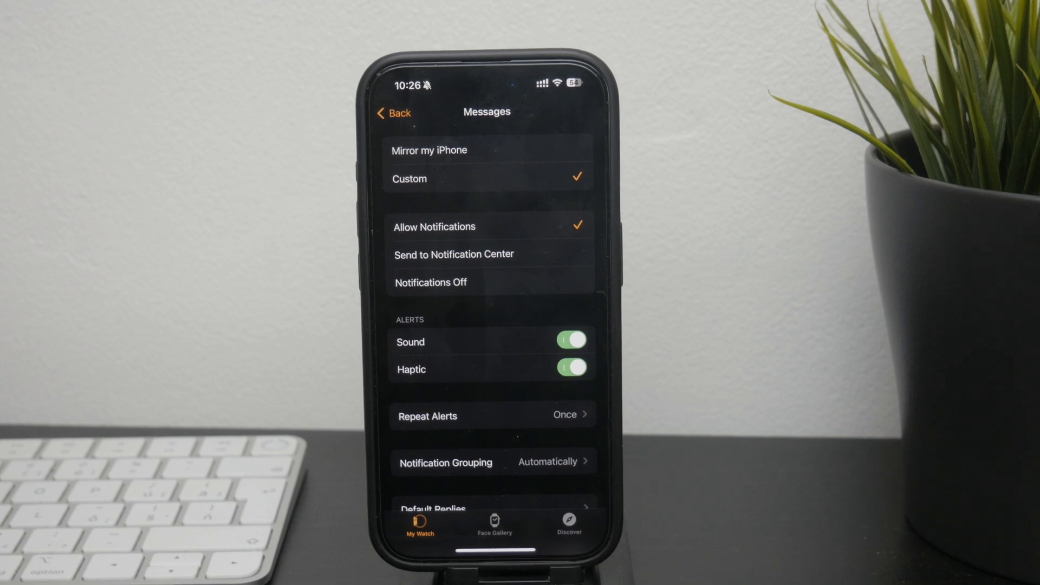
{"action": "left_click", "coordinate": [430, 283]}
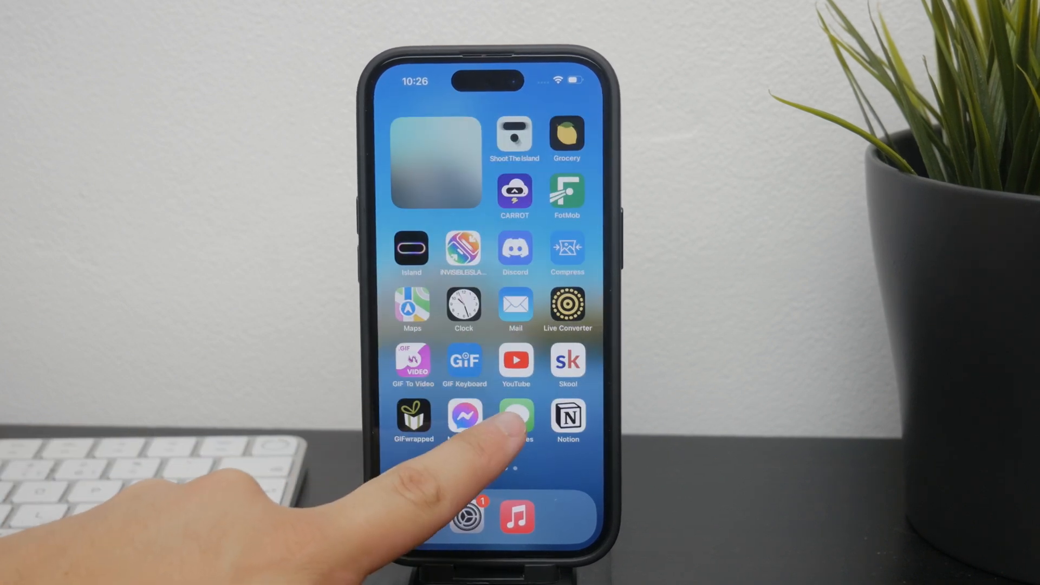
Step: Launch Messages, check the unknown email sender's details, then open the top conversation
{"action": "left_click", "coordinate": [516, 417]}
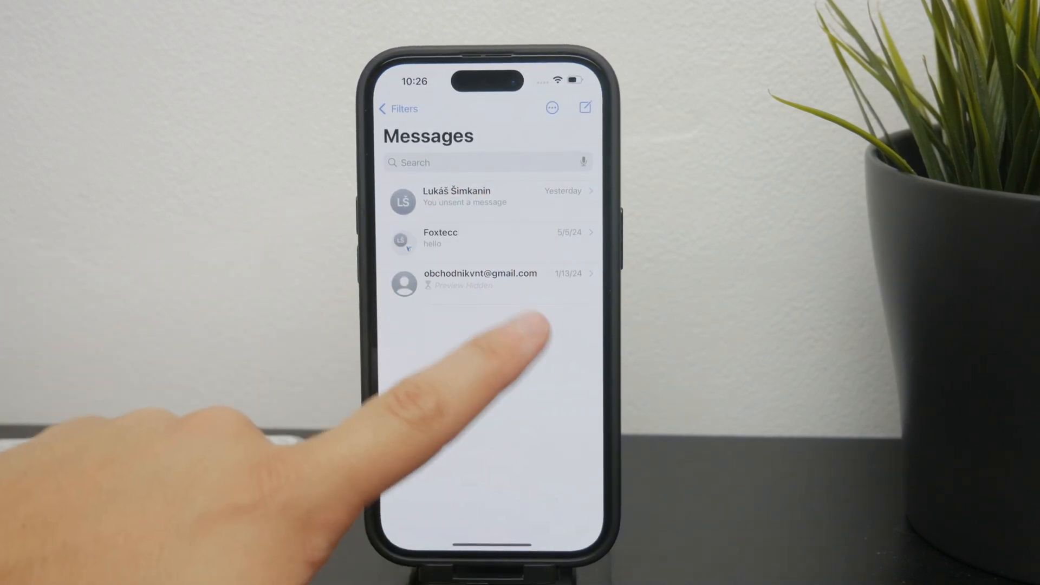
{"action": "left_click", "coordinate": [482, 280]}
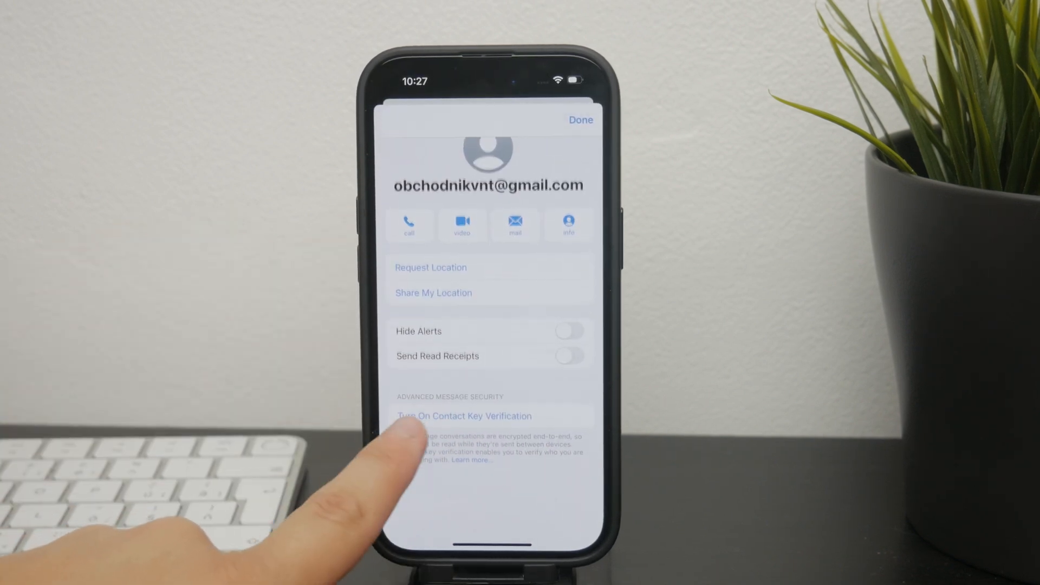
{"action": "left_click", "coordinate": [580, 120]}
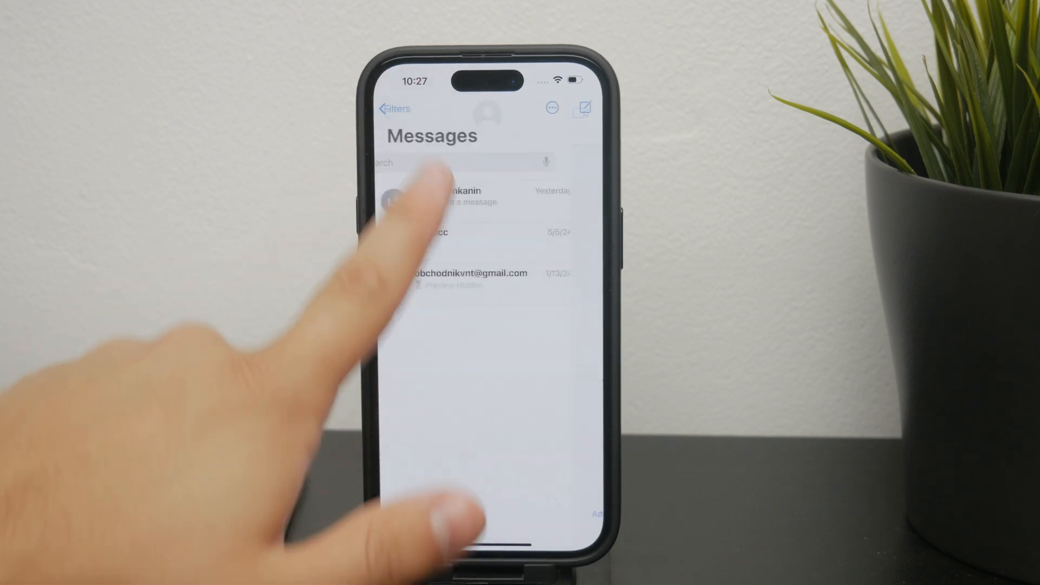
{"action": "left_click", "coordinate": [454, 196]}
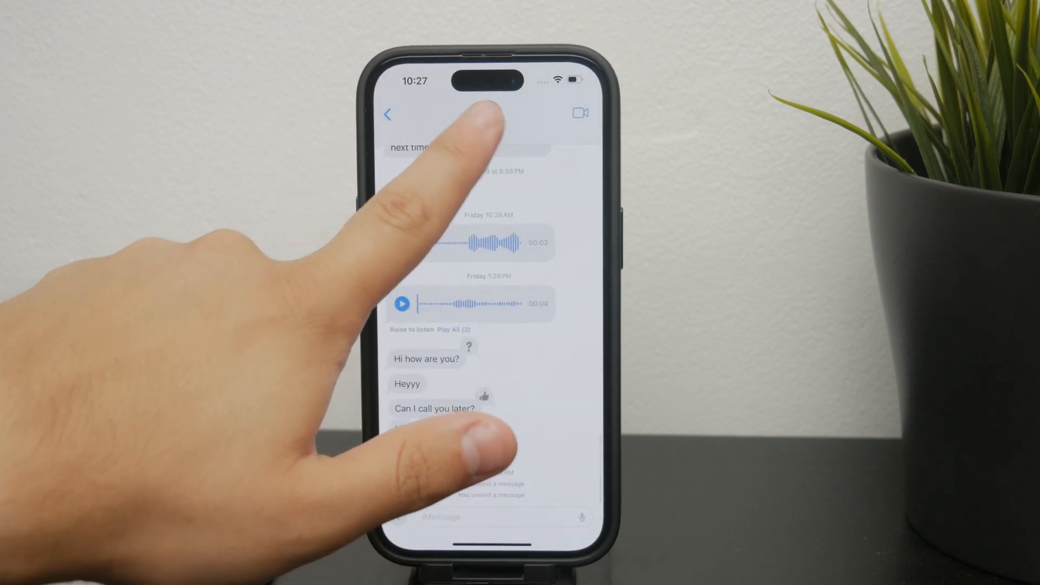